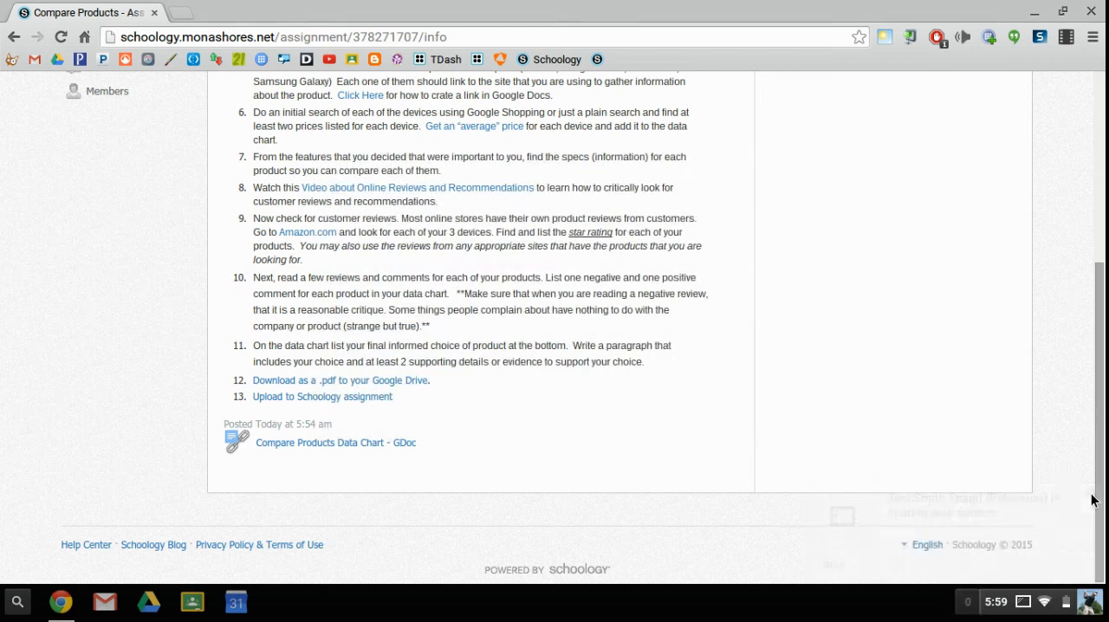
{"action": "mouse_move", "coordinate": [800, 348]}
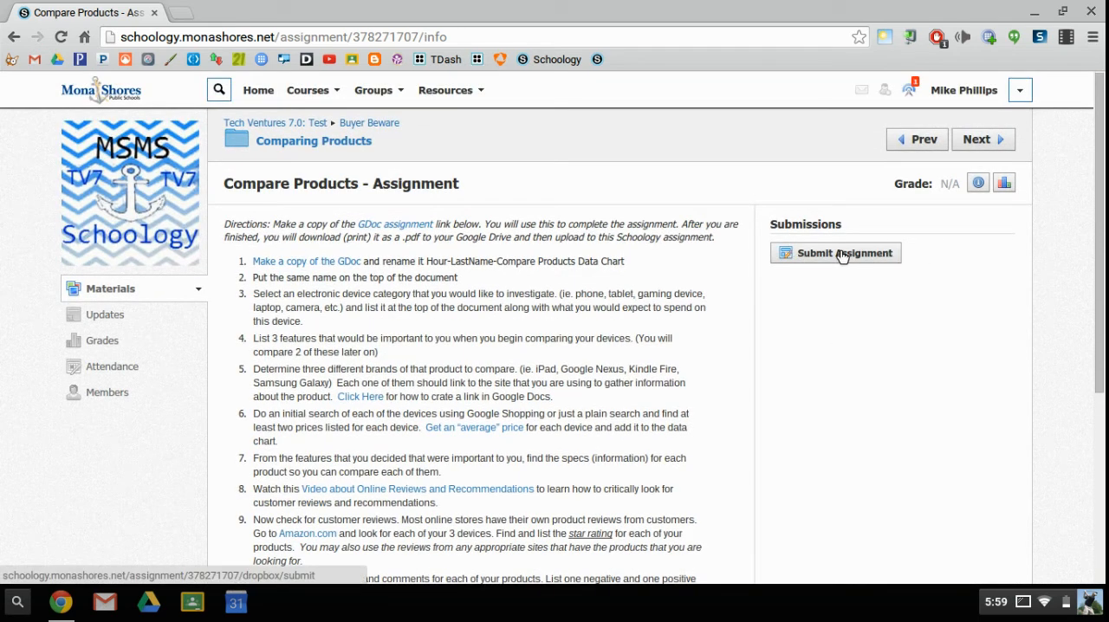
Start a submission for the Compare Products assignment via Submit Assignment.
{"action": "left_click", "coordinate": [834, 252]}
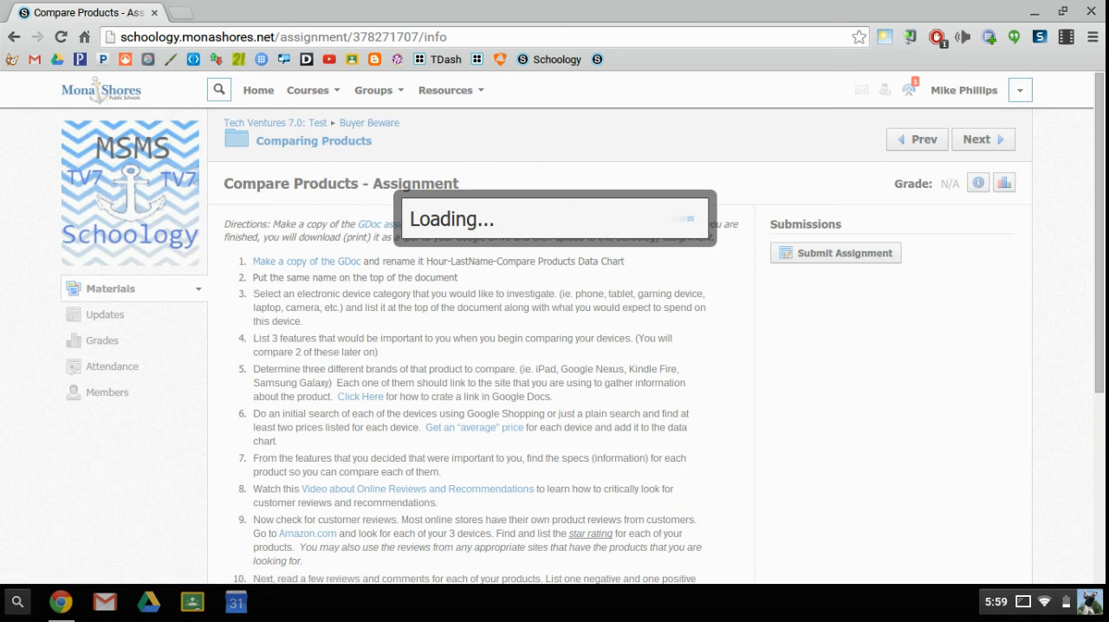
{"action": "left_click", "coordinate": [835, 252]}
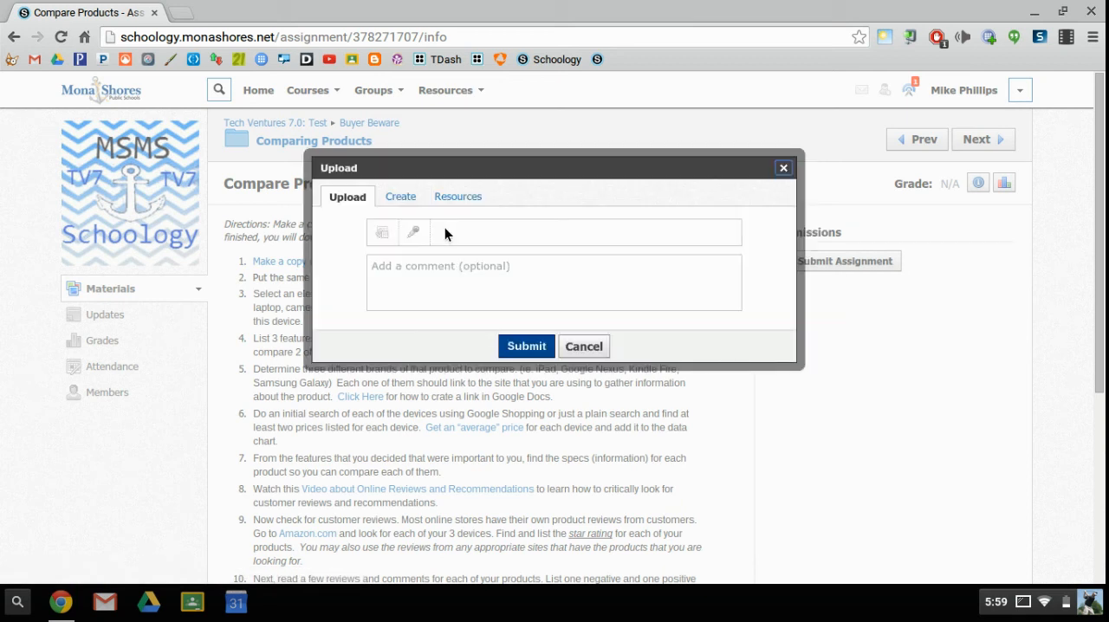
{"action": "mouse_move", "coordinate": [382, 231]}
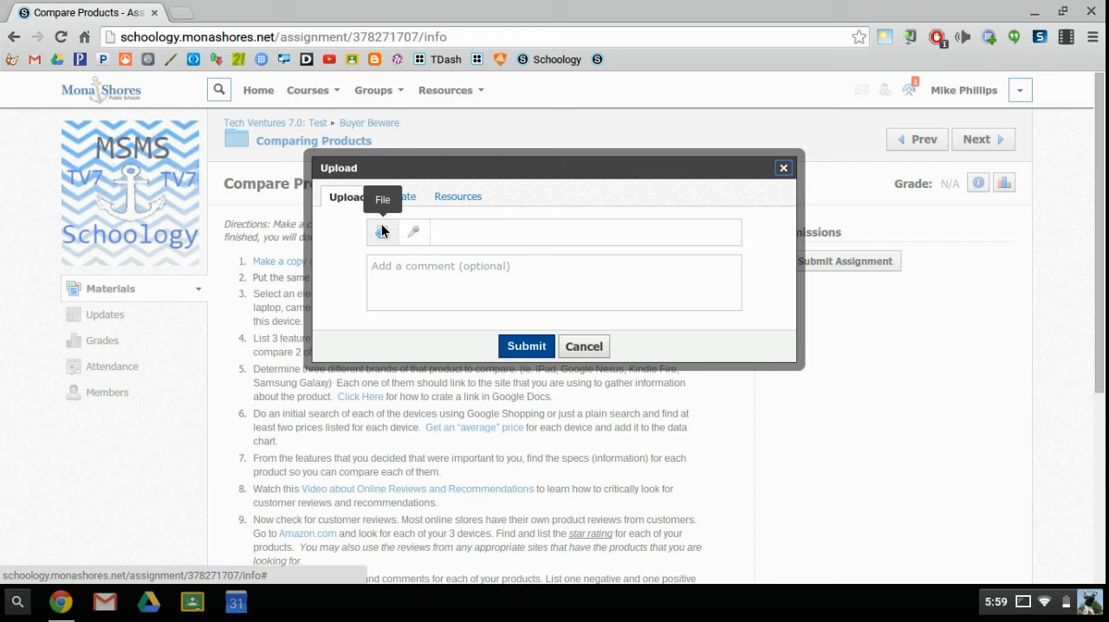
Browse Google Drive from My Drive into the Buyer Beware unit's Compare Products folder.
{"action": "left_click", "coordinate": [382, 231]}
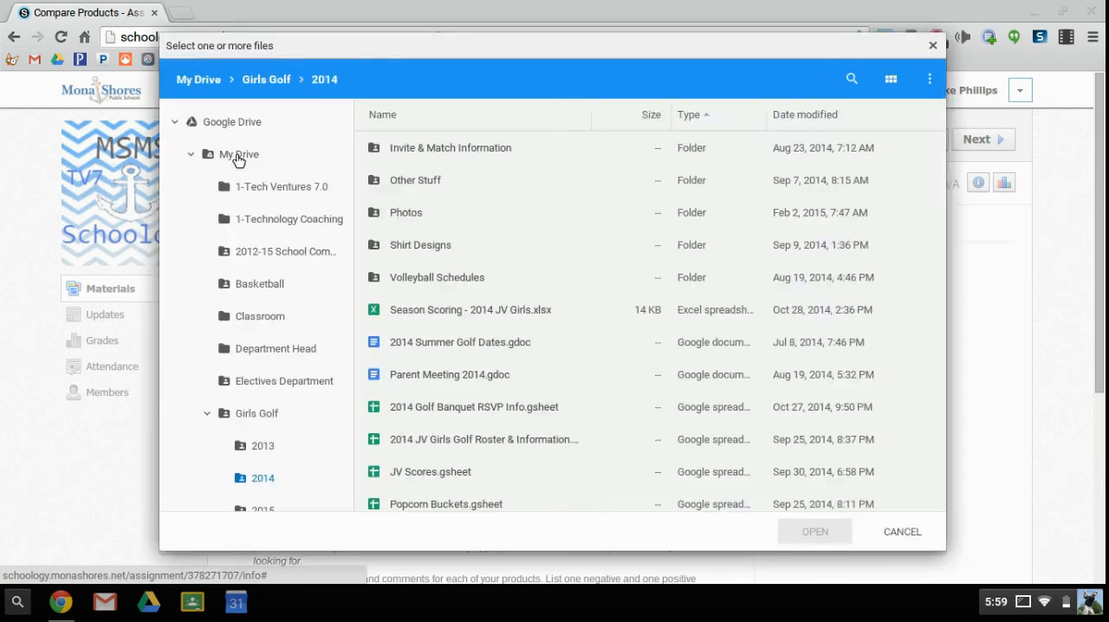
{"action": "left_click", "coordinate": [240, 154]}
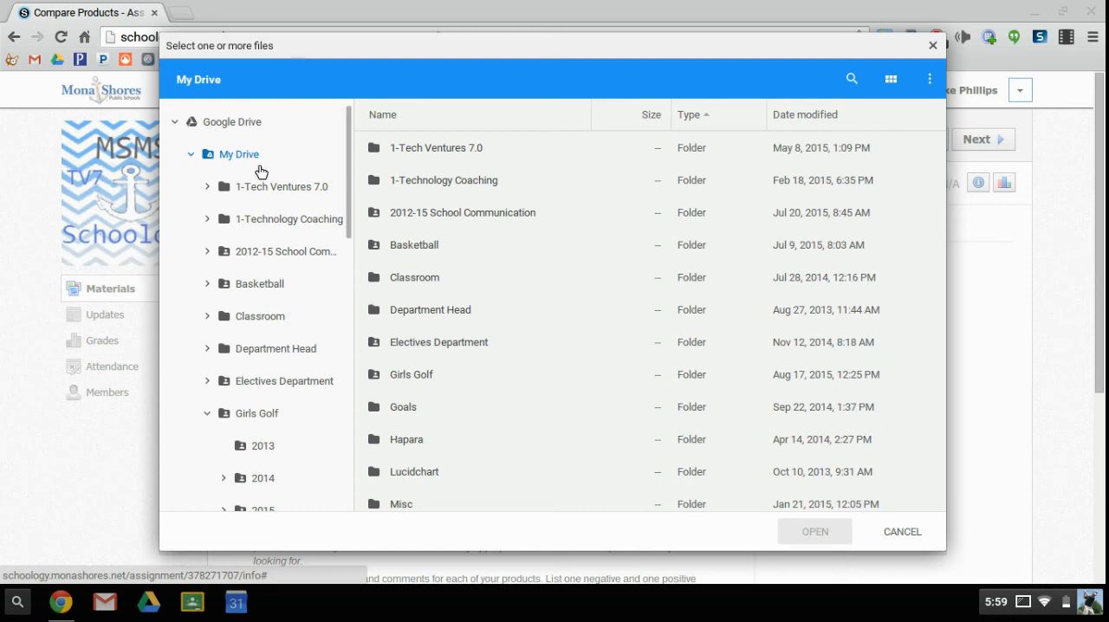
{"action": "mouse_move", "coordinate": [268, 193]}
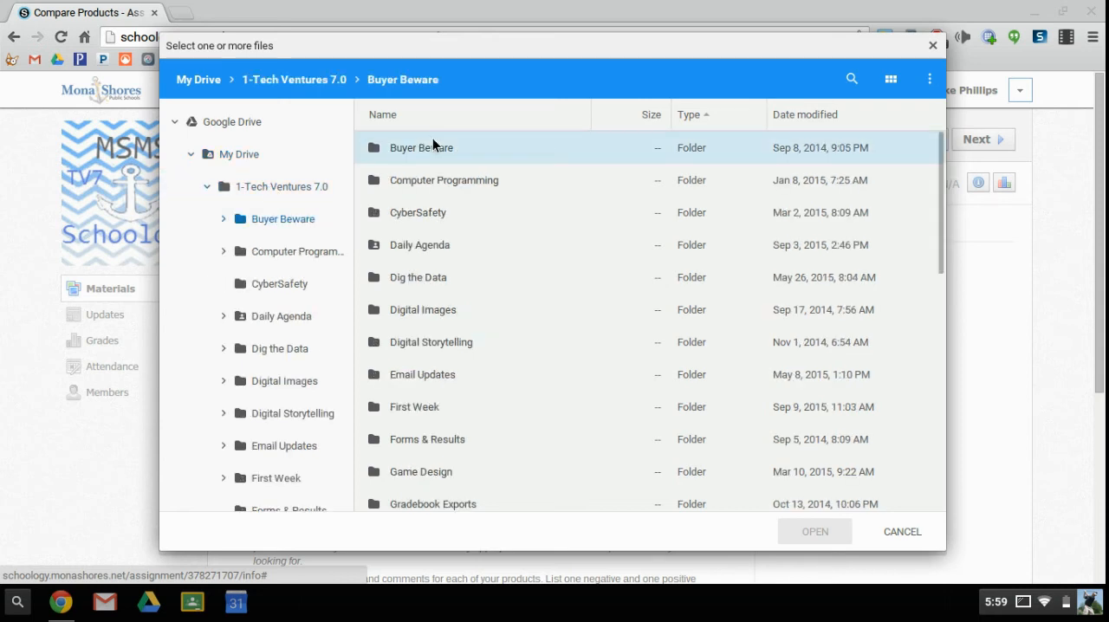
{"action": "double_click", "coordinate": [421, 147]}
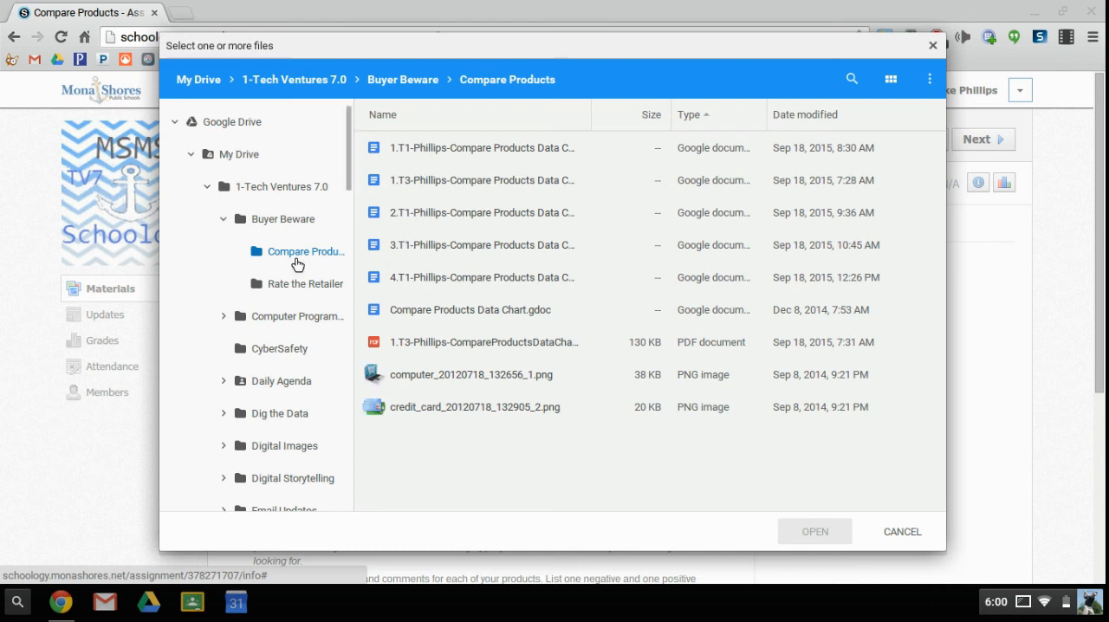
{"action": "mouse_move", "coordinate": [263, 459]}
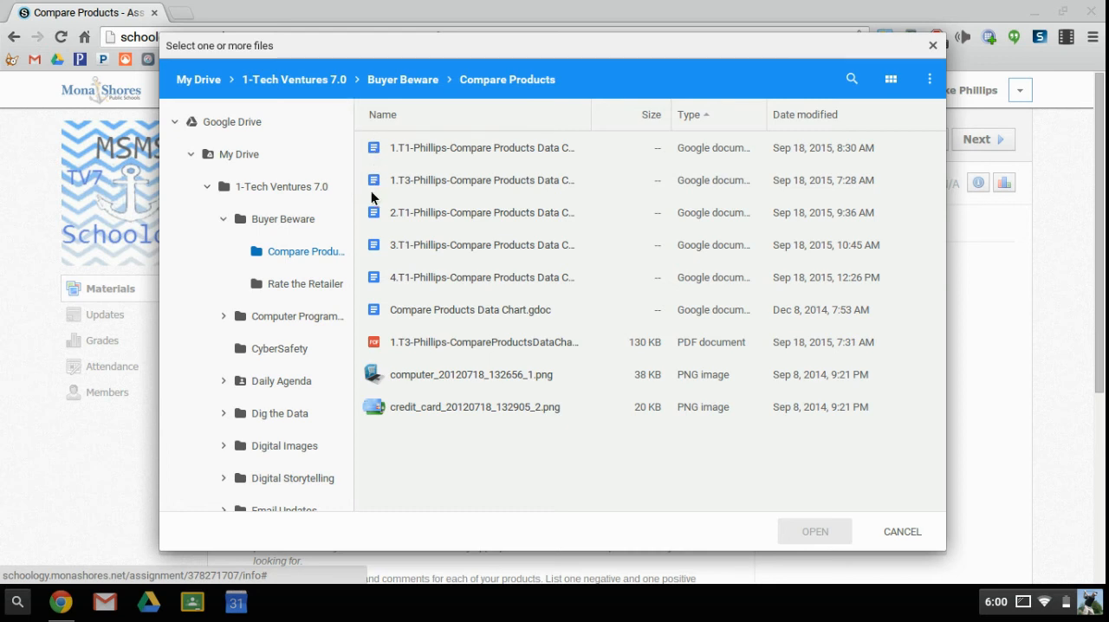
{"action": "mouse_move", "coordinate": [626, 365]}
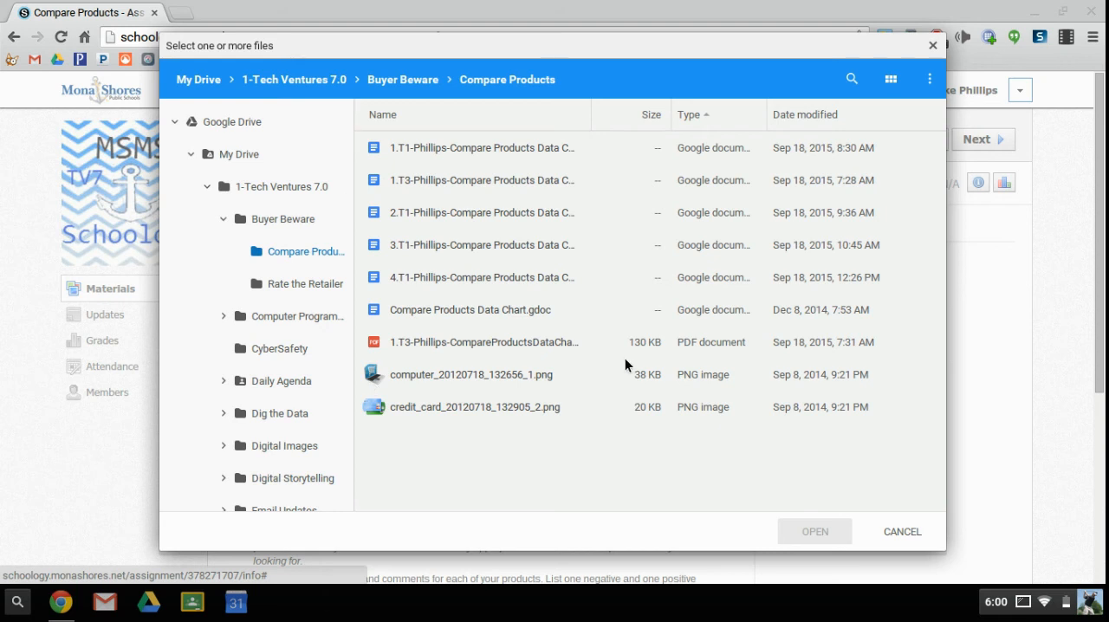
Attach the Compare Products data chart PDF from Google Drive to the submission.
{"action": "left_click", "coordinate": [482, 341]}
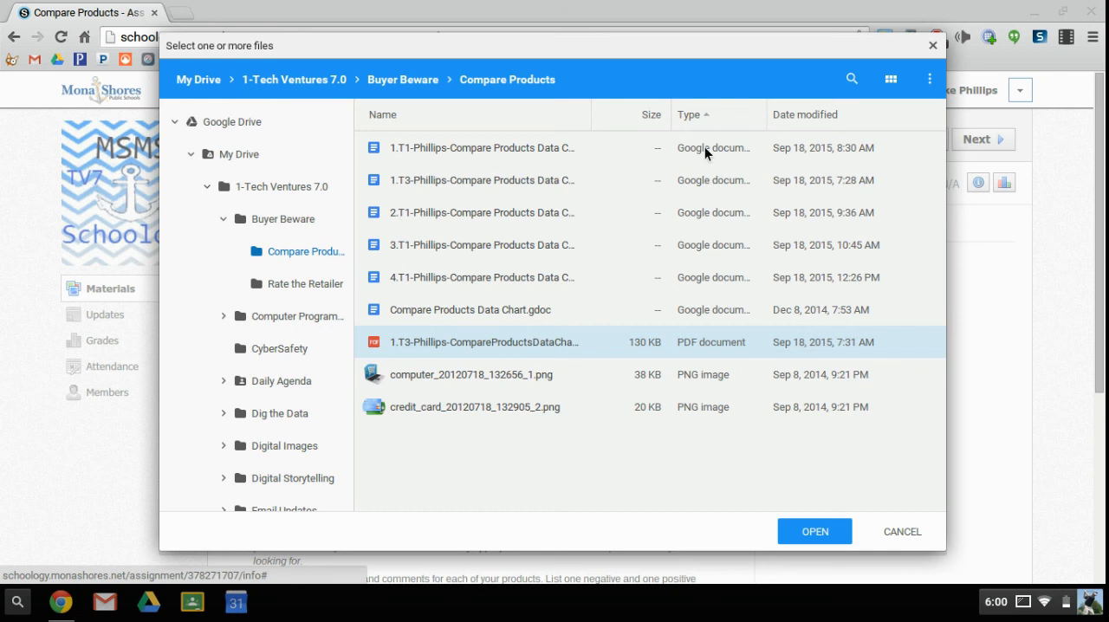
{"action": "mouse_move", "coordinate": [713, 347]}
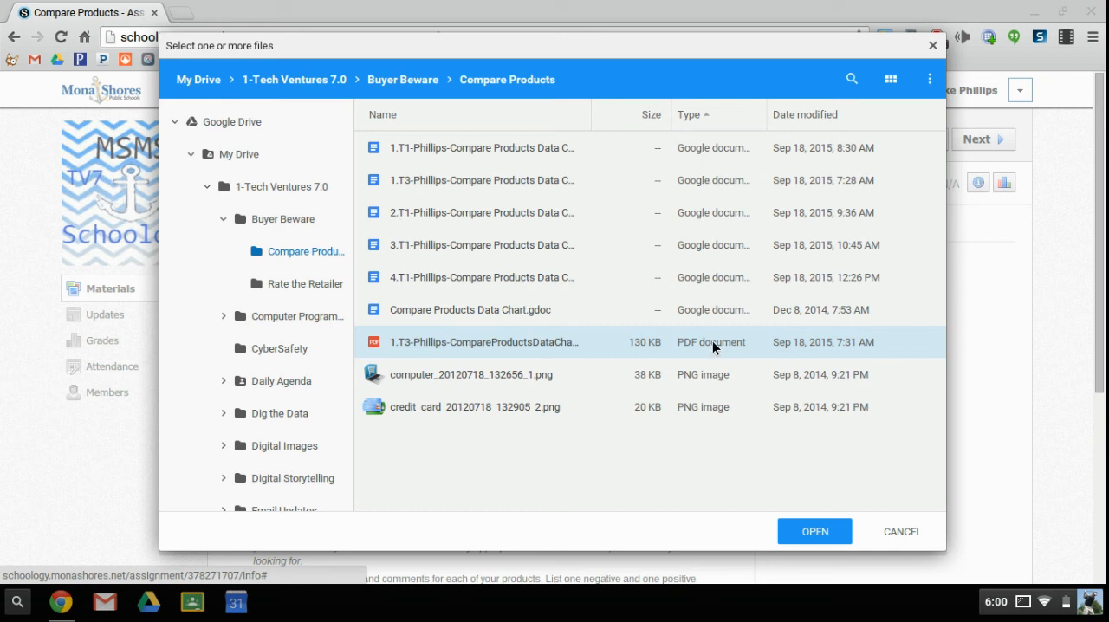
{"action": "mouse_move", "coordinate": [412, 346]}
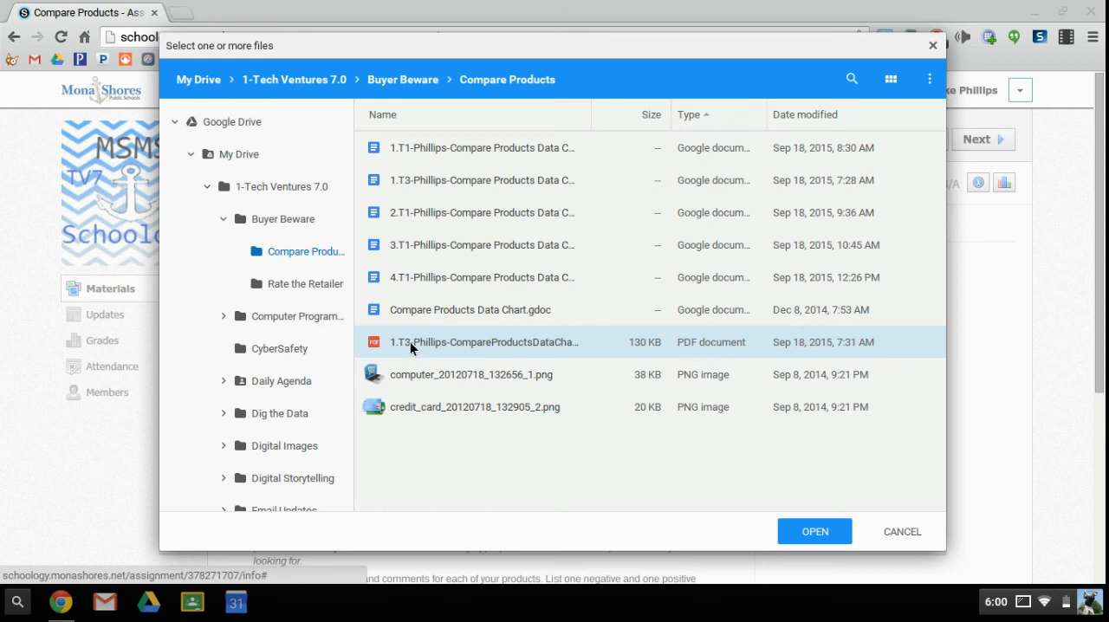
{"action": "mouse_move", "coordinate": [438, 347]}
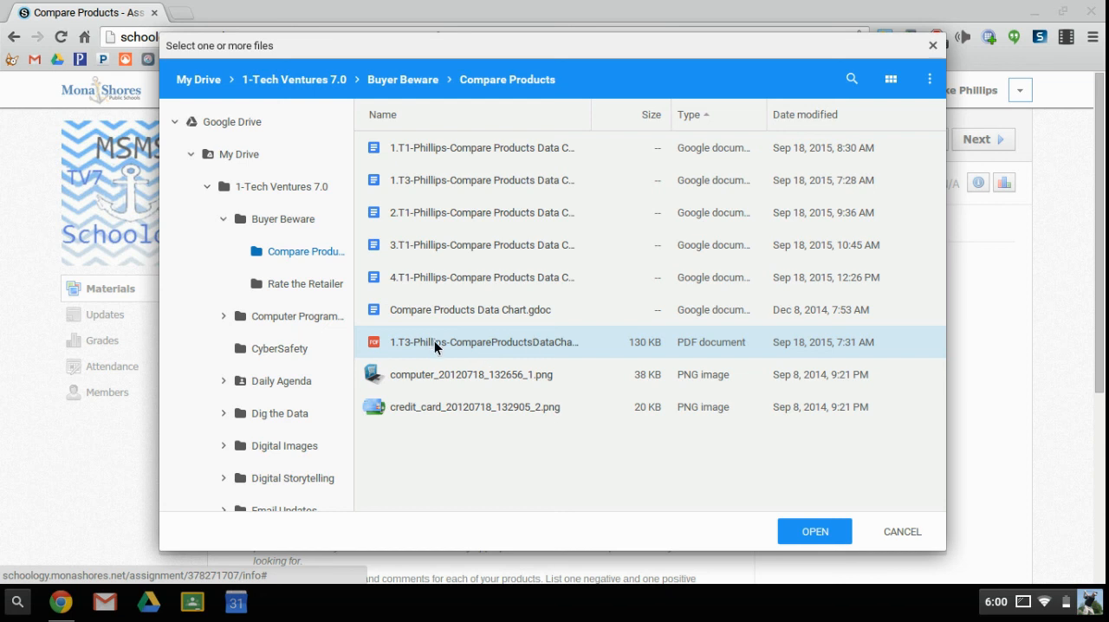
{"action": "left_click", "coordinate": [814, 531]}
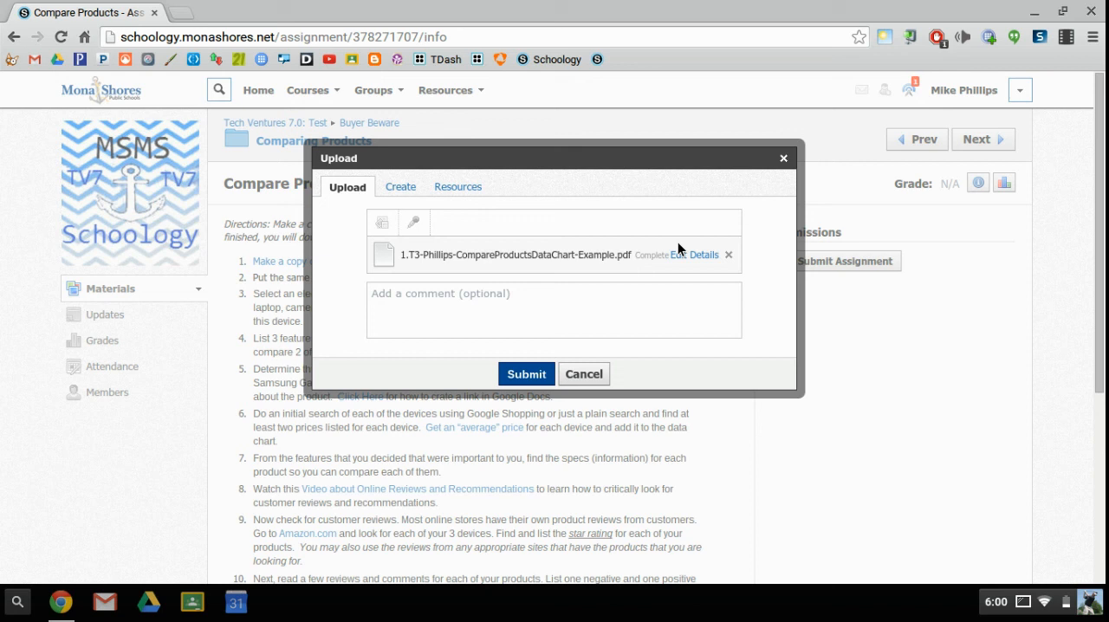
Submit the attached data chart PDF to the Compare Products assignment.
{"action": "left_click", "coordinate": [526, 374]}
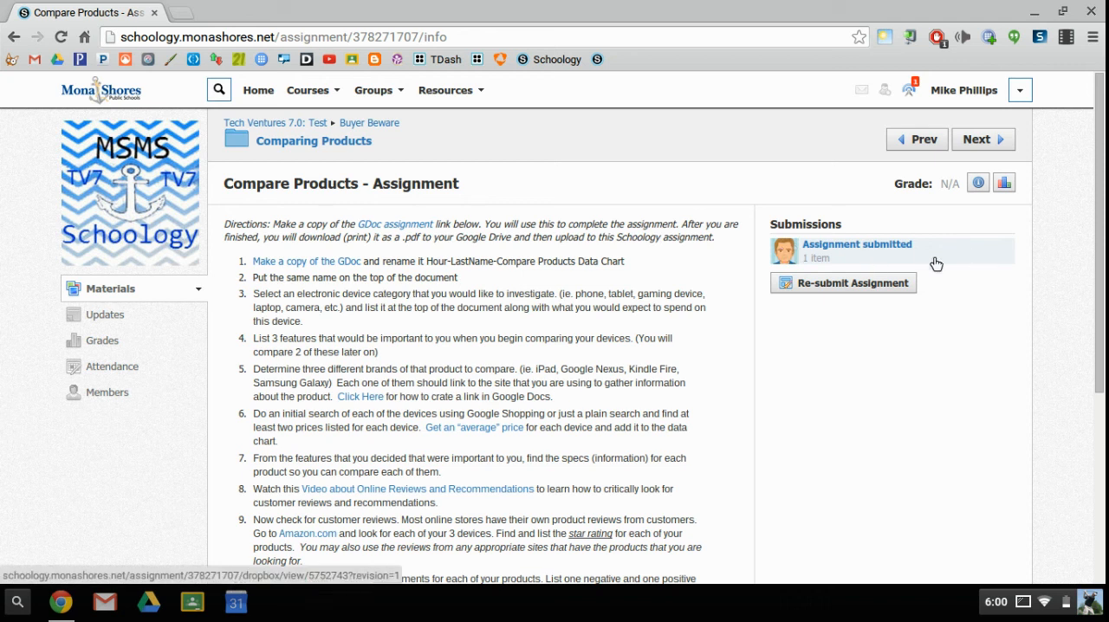
{"action": "mouse_move", "coordinate": [898, 260]}
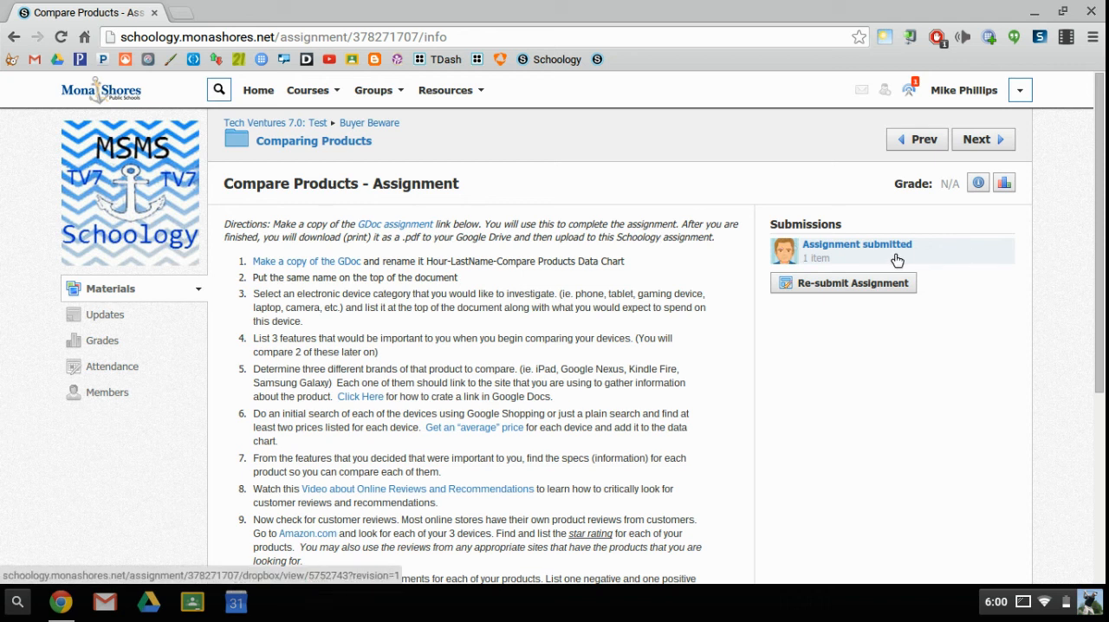